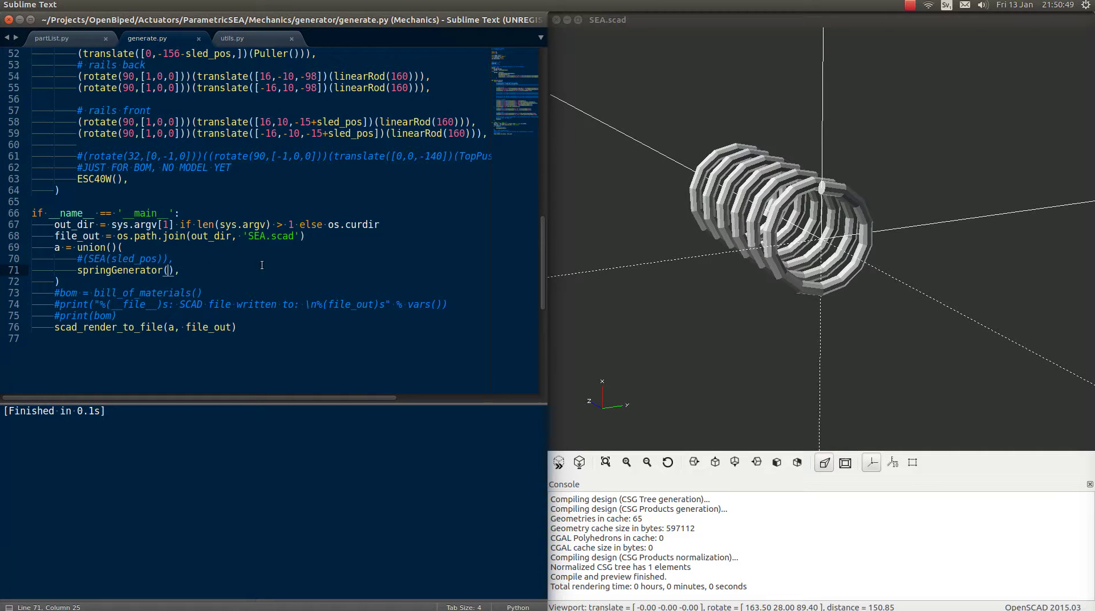
Pass wireRadius and pitch arguments to the springGenerator() call and rebuild the preview
type("w")
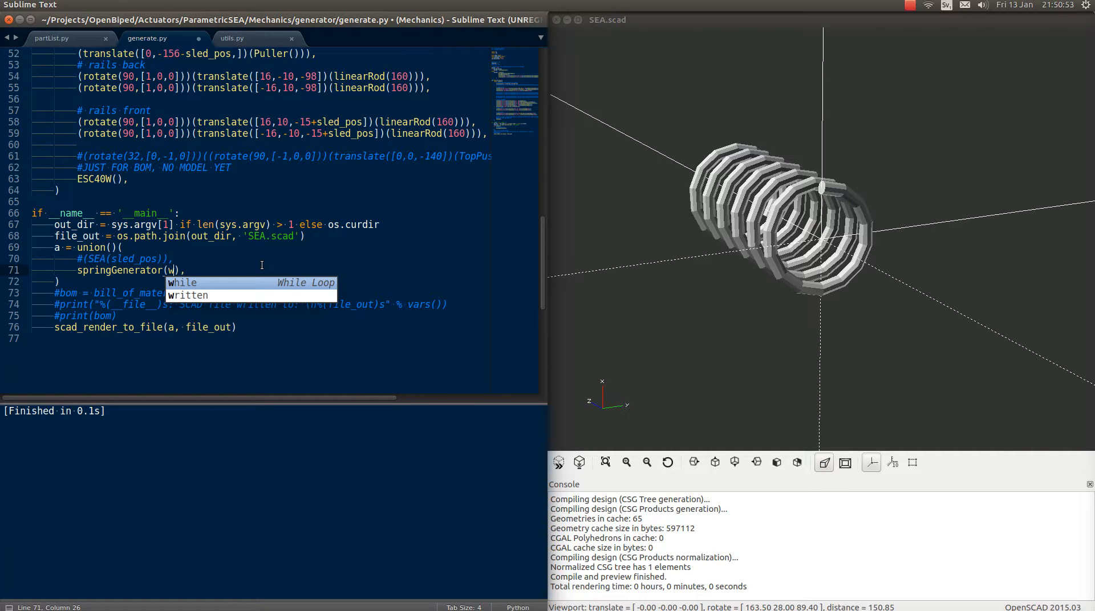
type("ire")
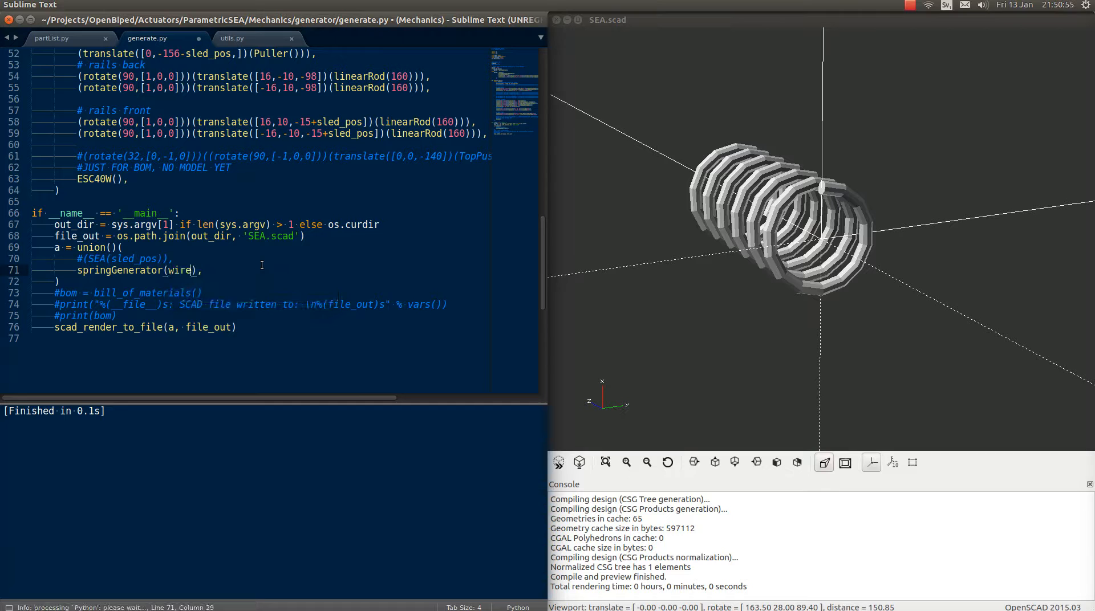
type("Radius=2")
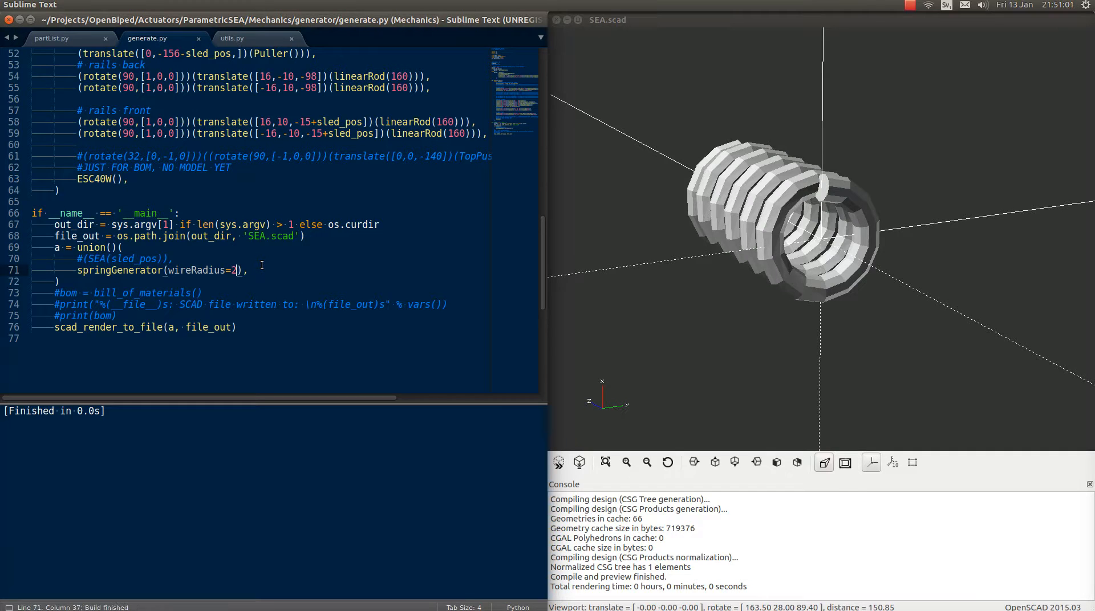
type("1")
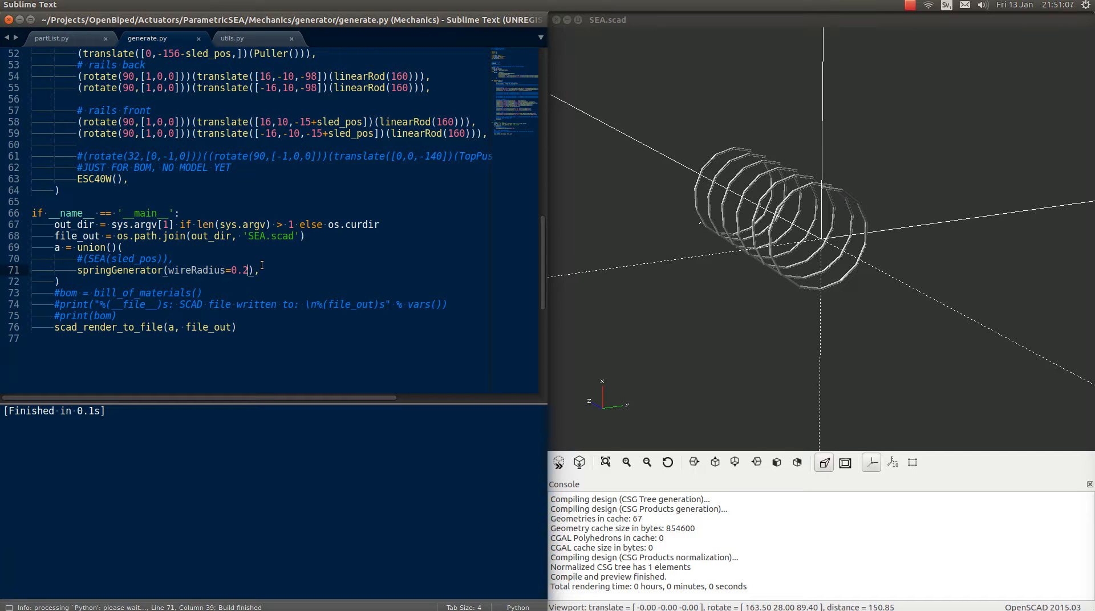
type(",pitch=")
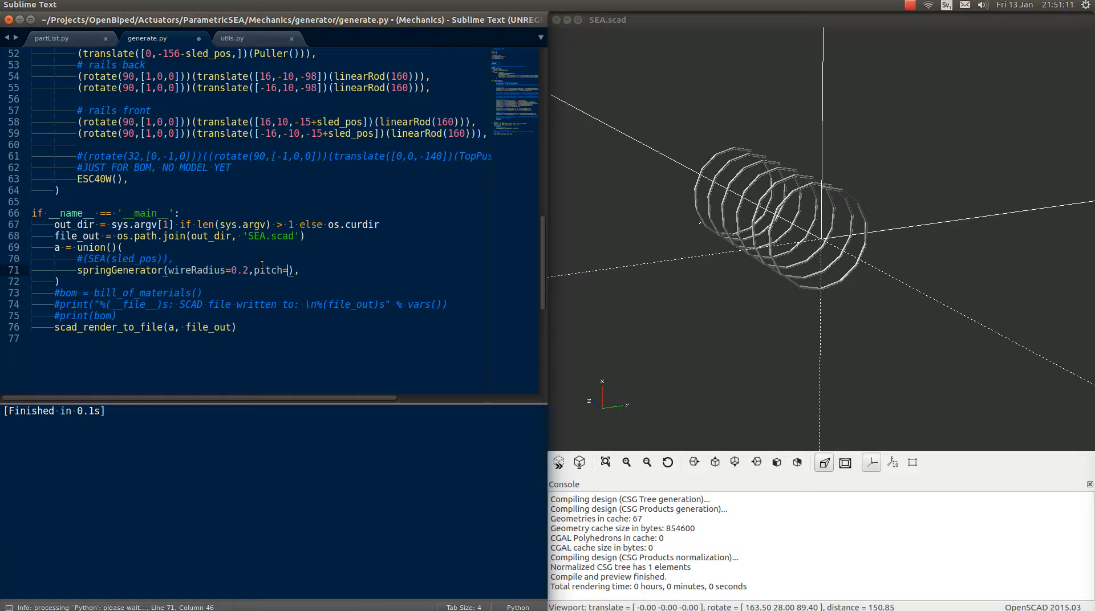
type("2")
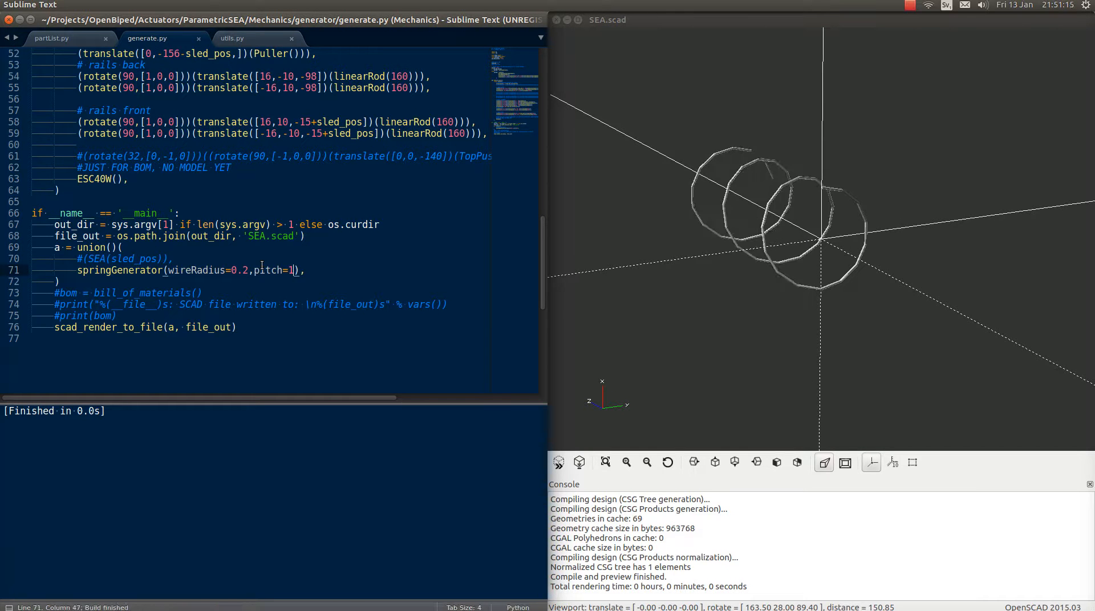
type(",")
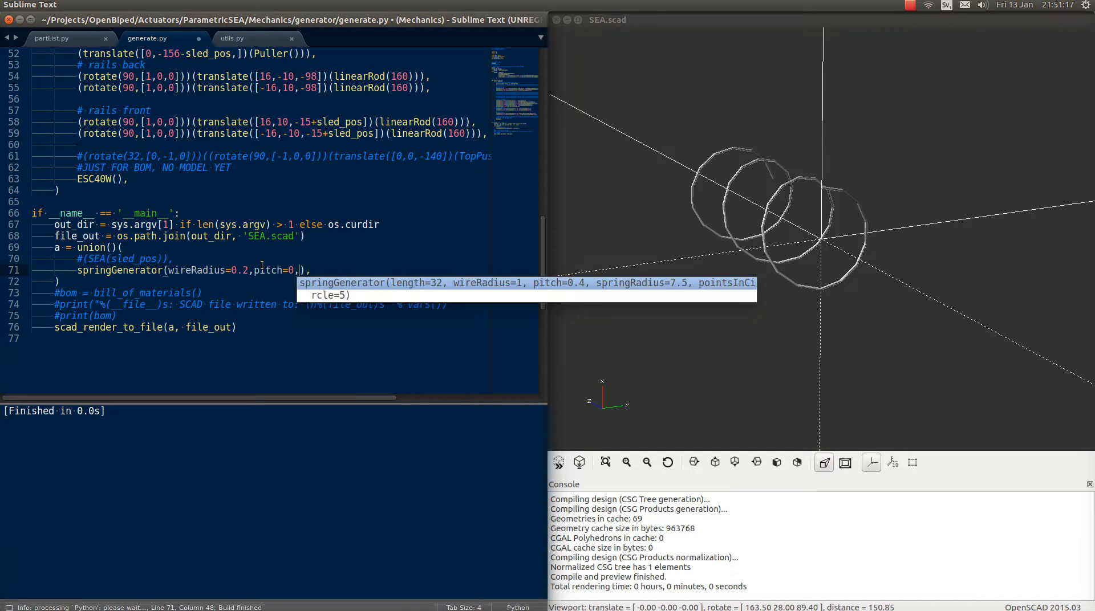
type("1")
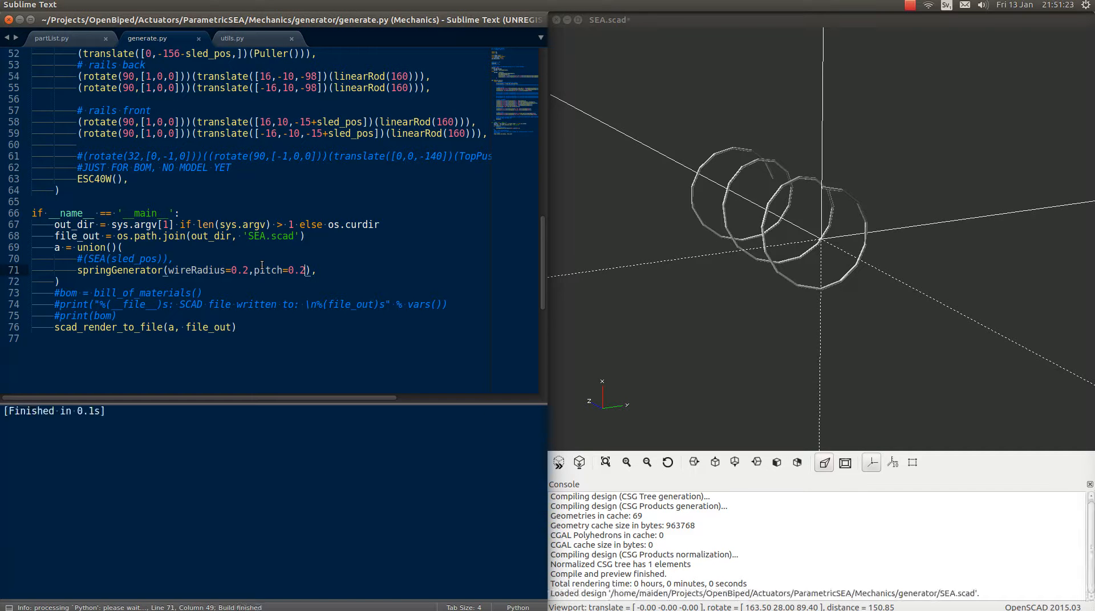
Add length=10 and springRadius=10 to the springGenerator() call and rebuild
type(",")
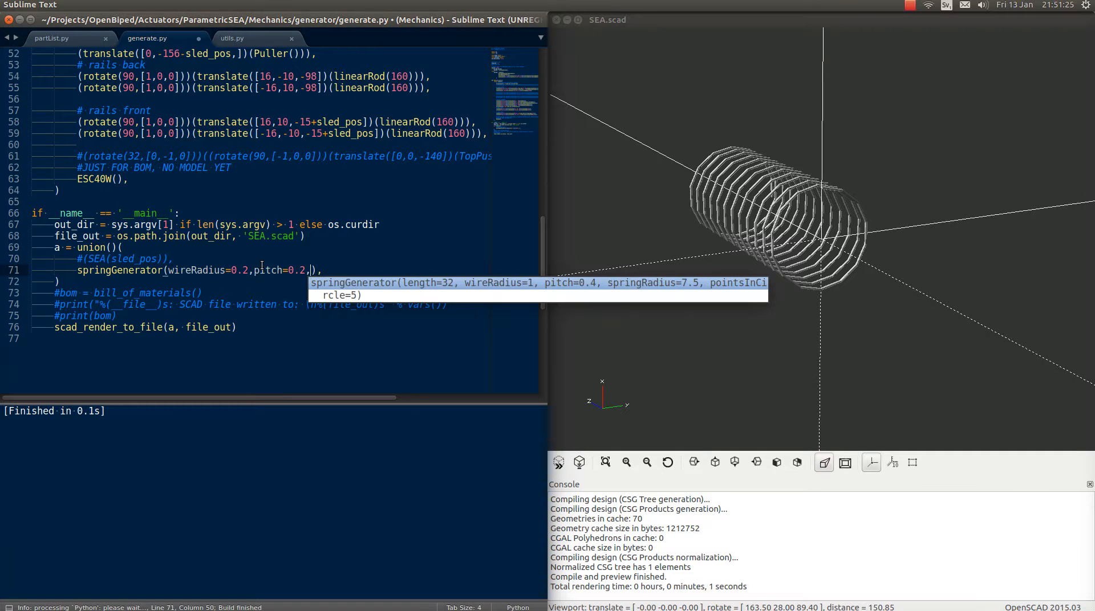
type("l")
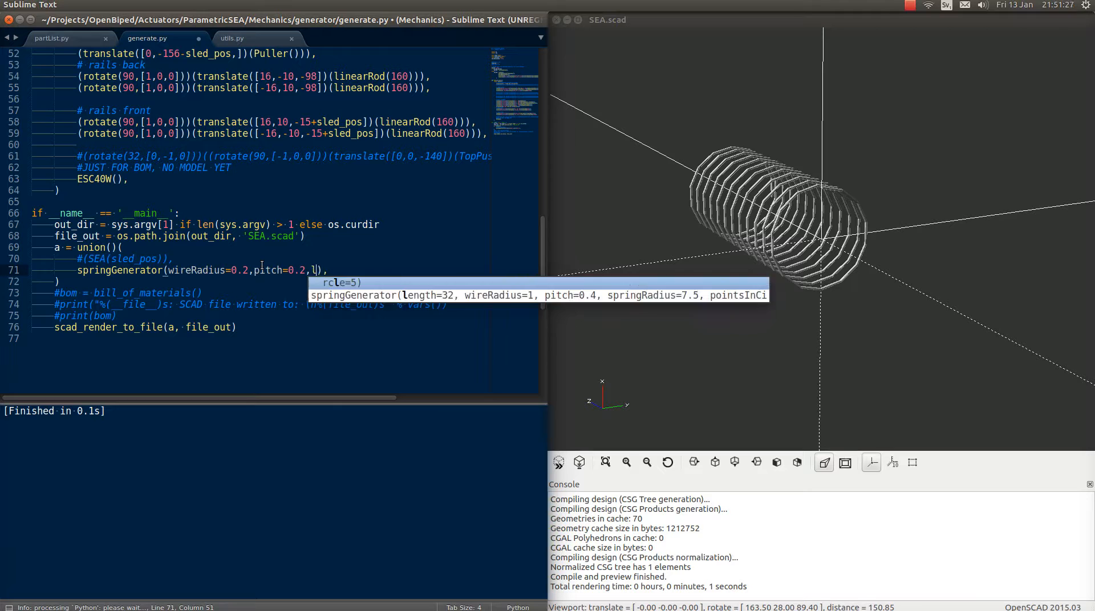
type("ength")
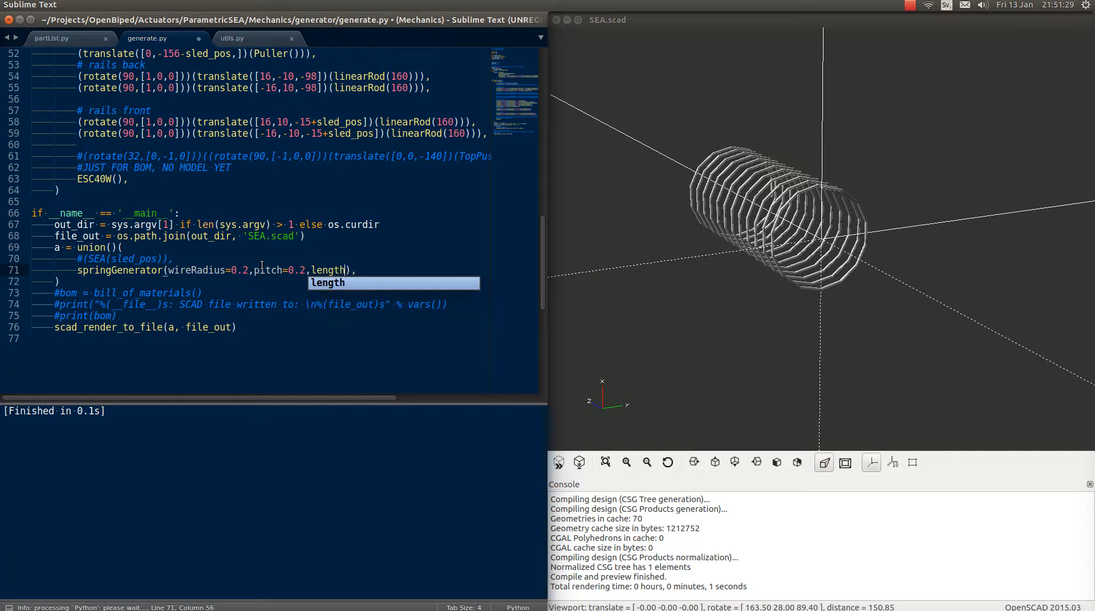
type("=10")
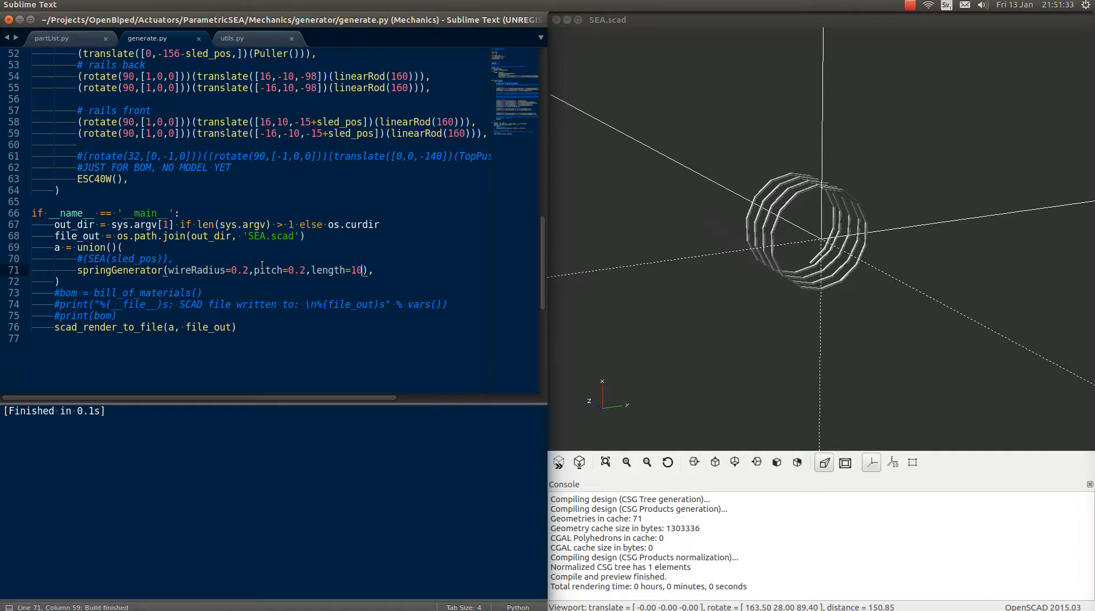
type(",")
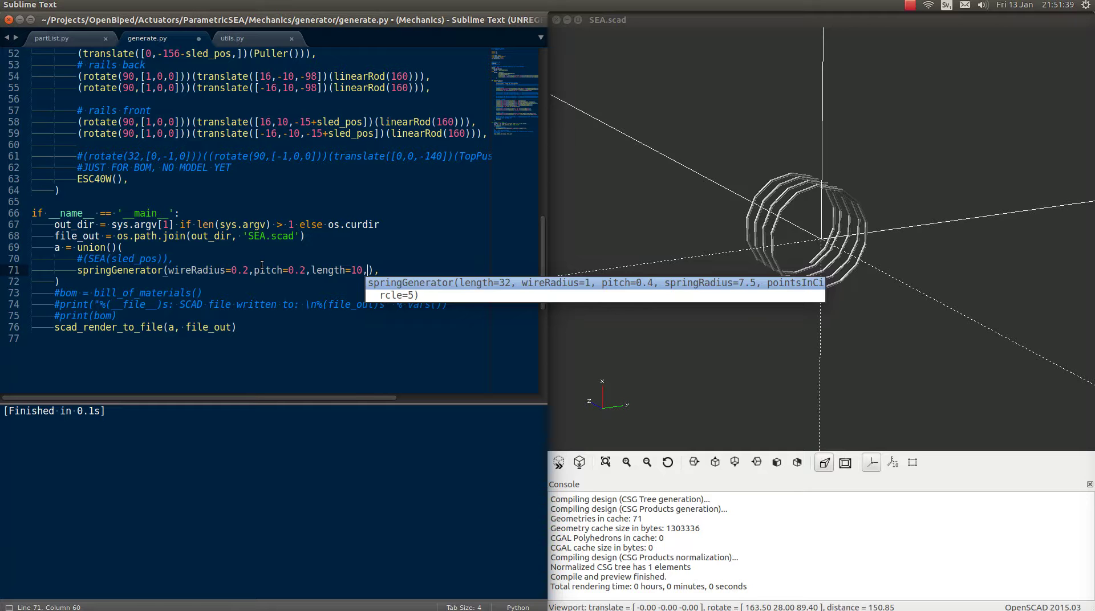
type("springRadius")
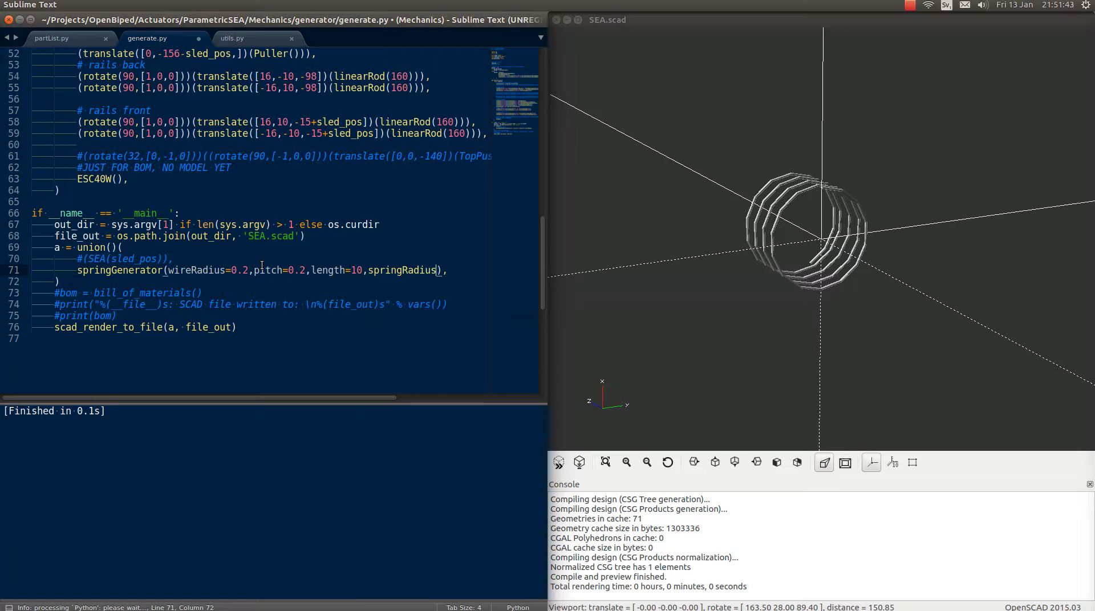
type("10")
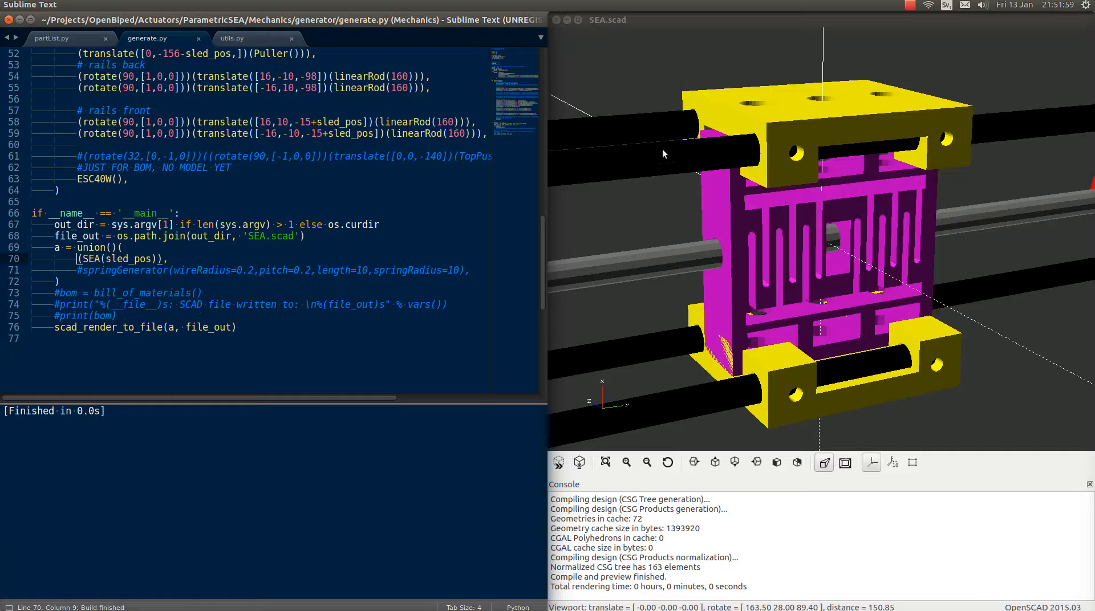
Scroll generate.py after re-enabling SEA(sled_pos) and regenerating the full actuator assembly
scroll("down", 3)
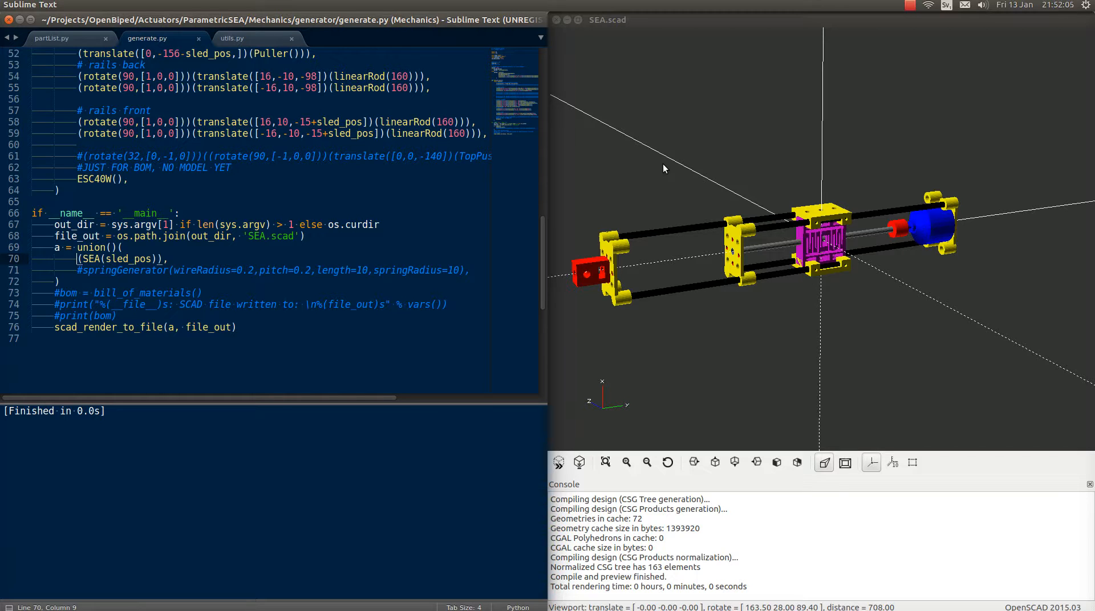
mouse_move(814, 302)
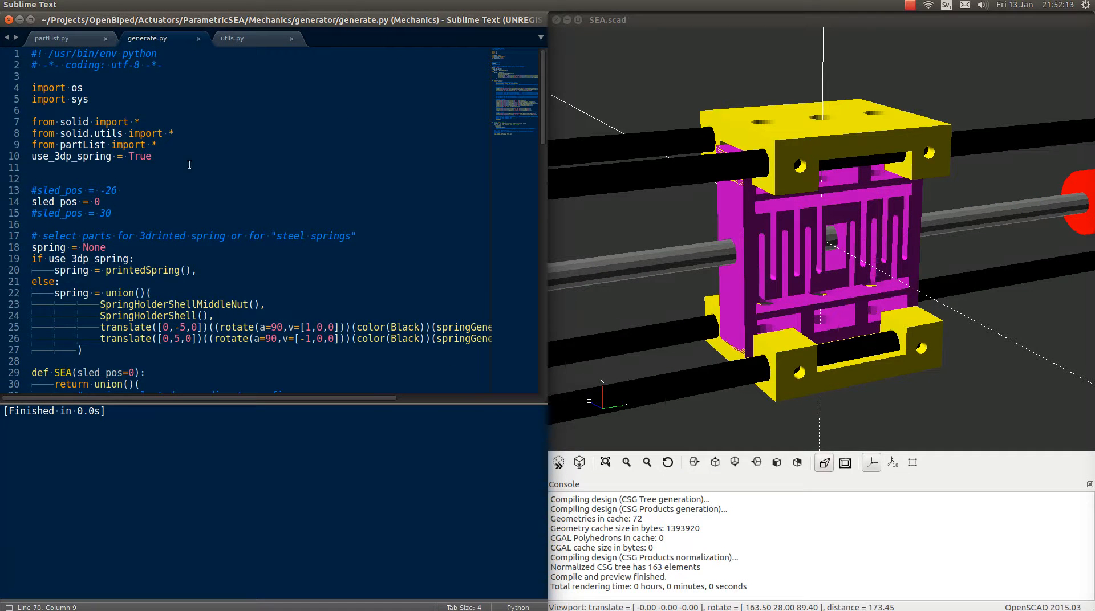
Set use_3dp_spring to False so the rebuilt actuator uses steel coil springs
type("Fals")
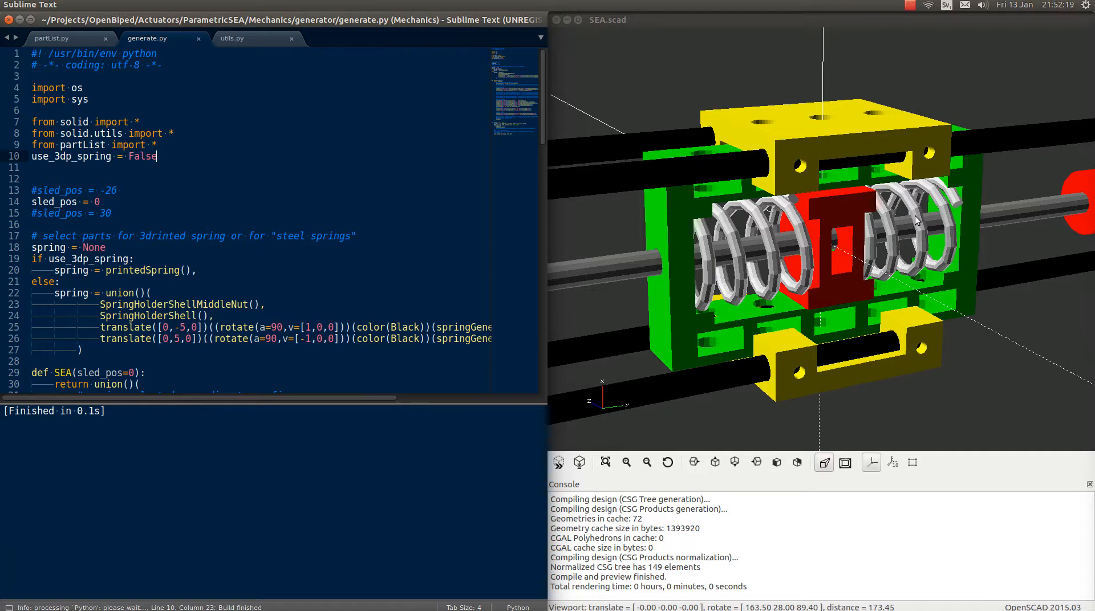
scroll("down", 3)
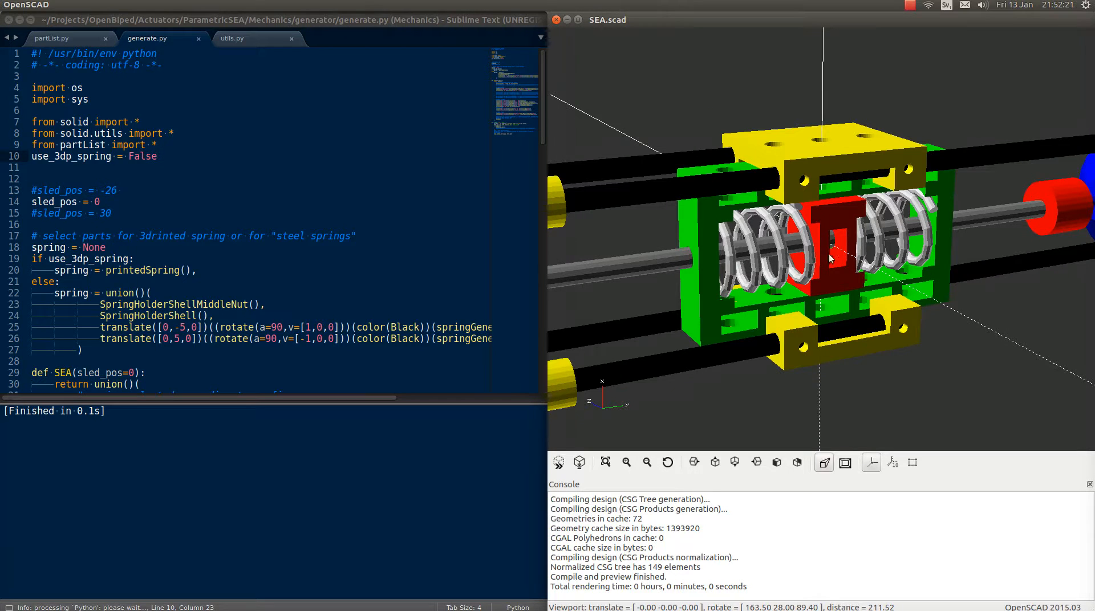
mouse_move(860, 332)
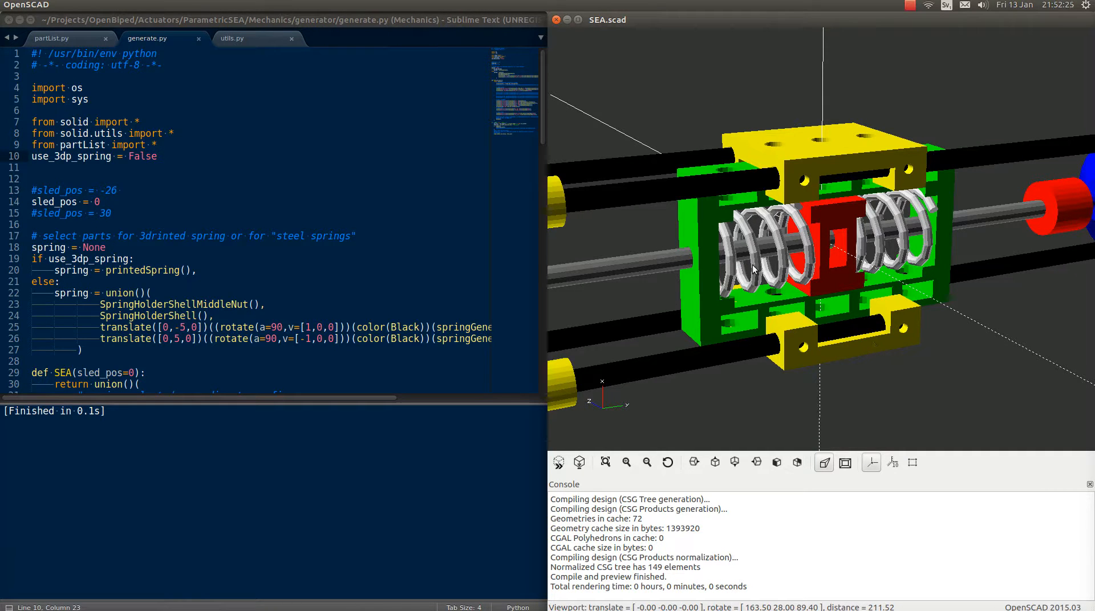
scroll("down", 3)
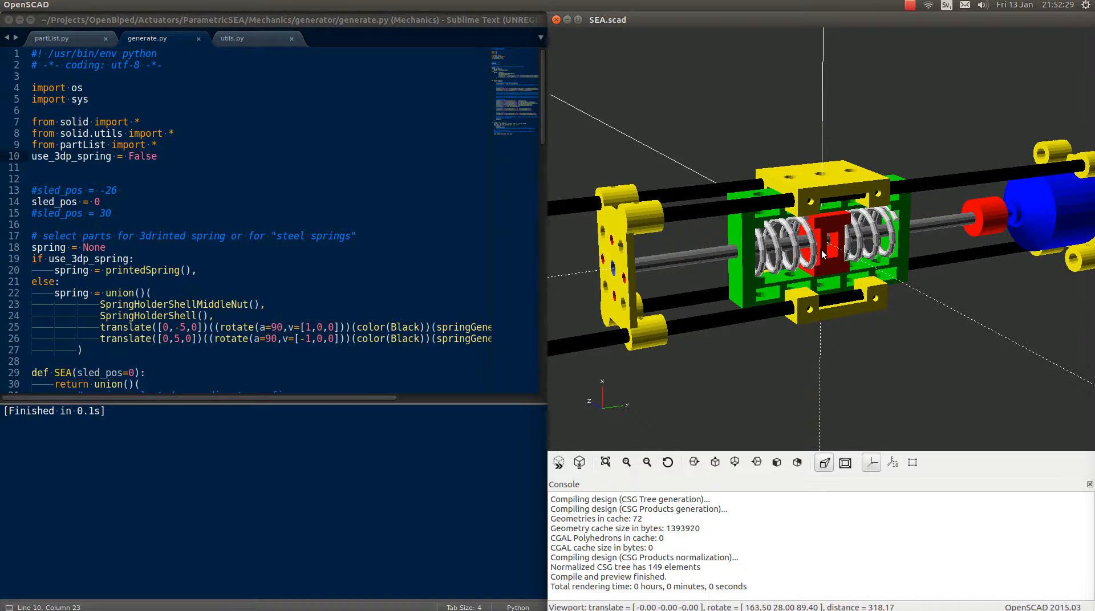
scroll("down", 3)
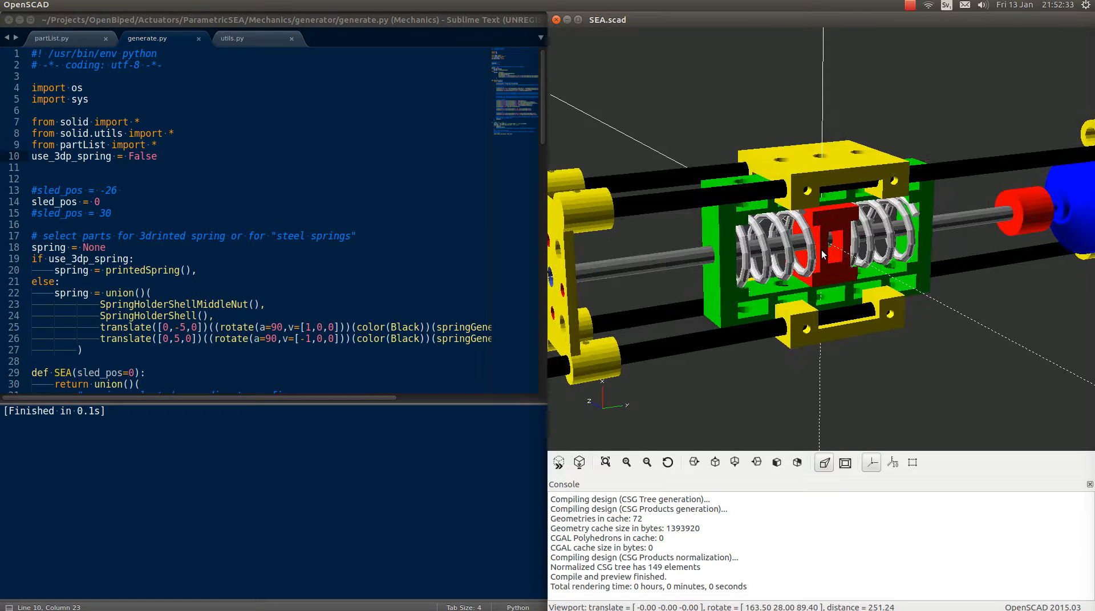
scroll("down", 3)
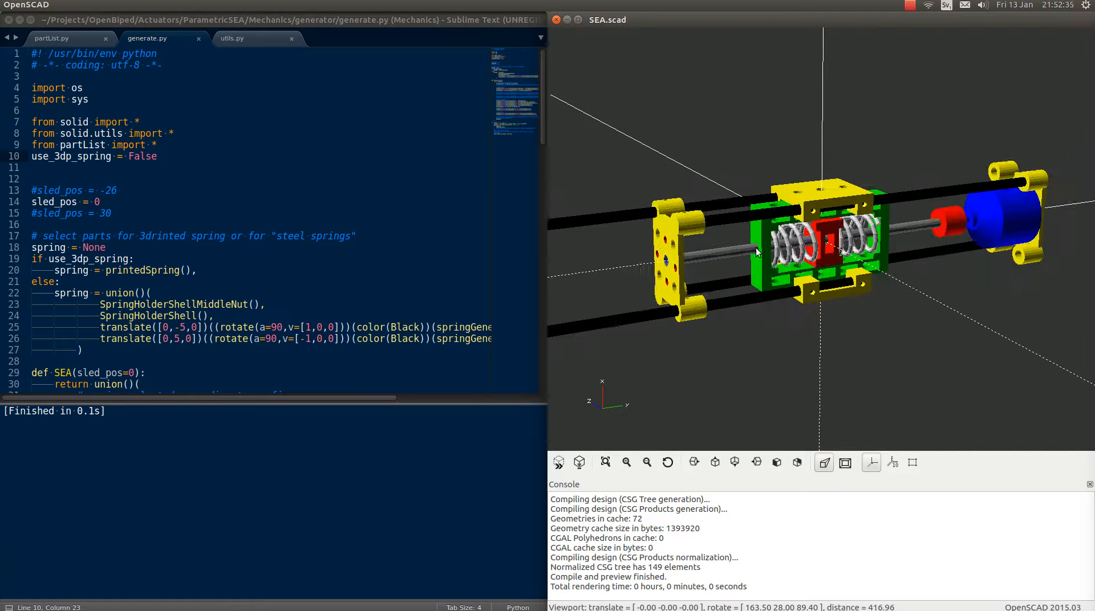
left_click_drag(754, 252, 796, 241)
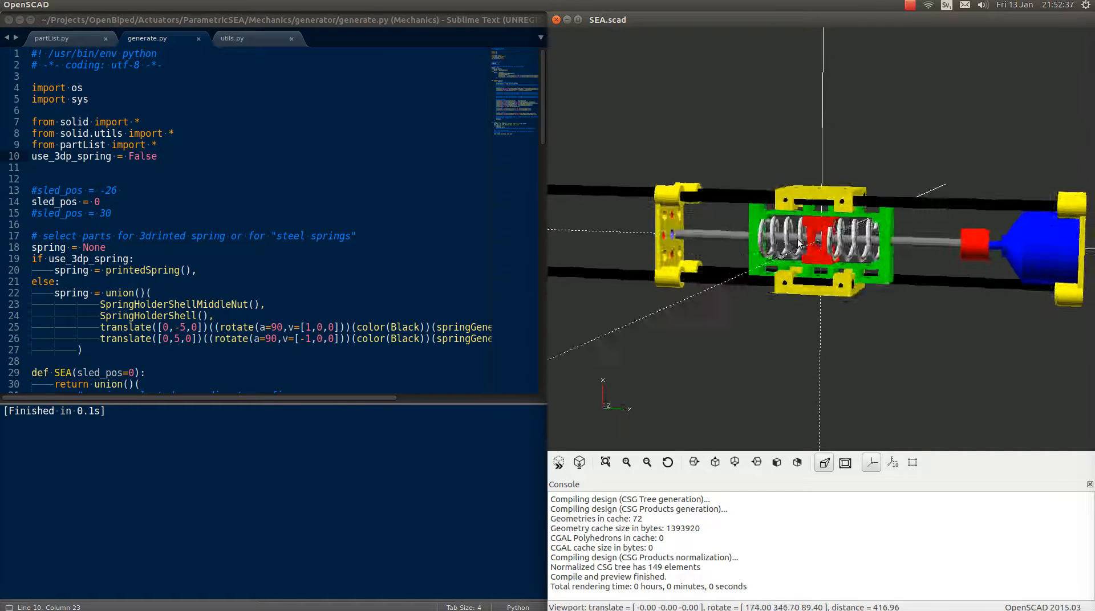
left_click_drag(803, 244, 670, 217)
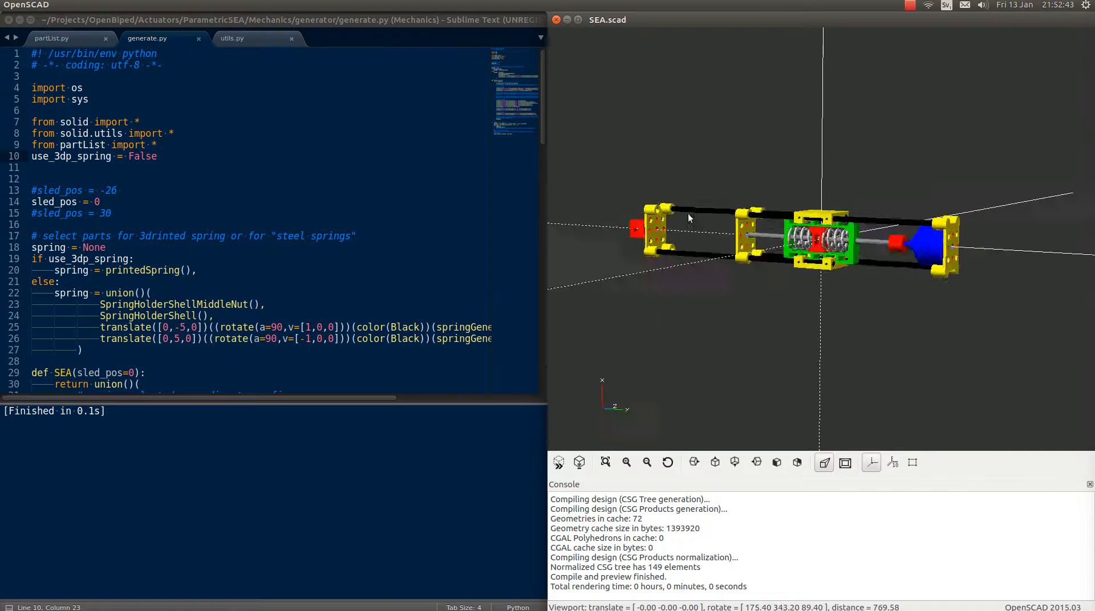
left_click_drag(688, 218, 625, 212)
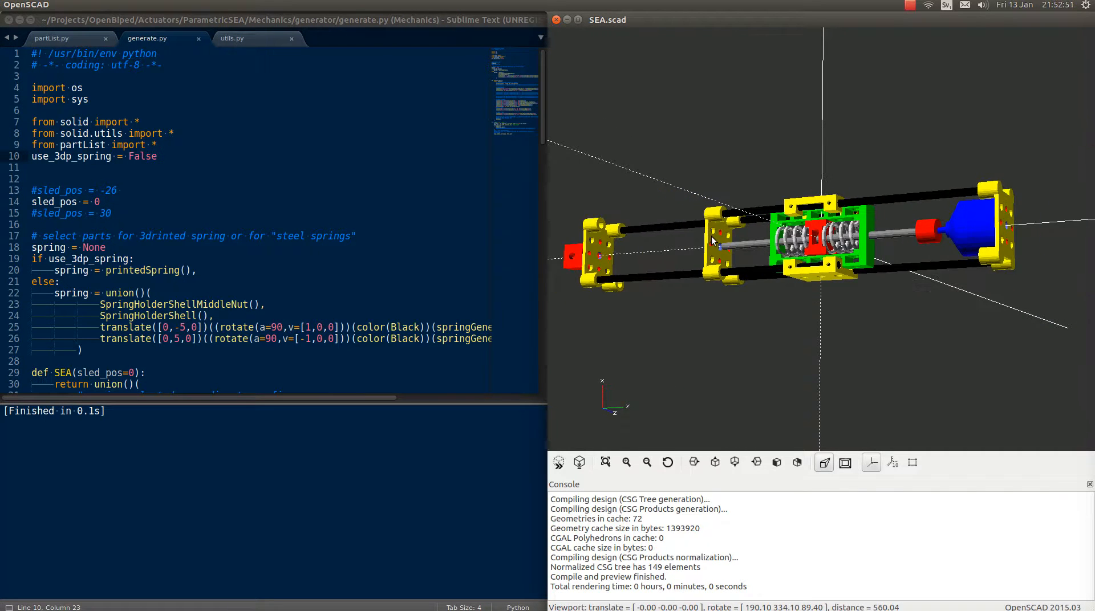
left_click_drag(712, 240, 671, 236)
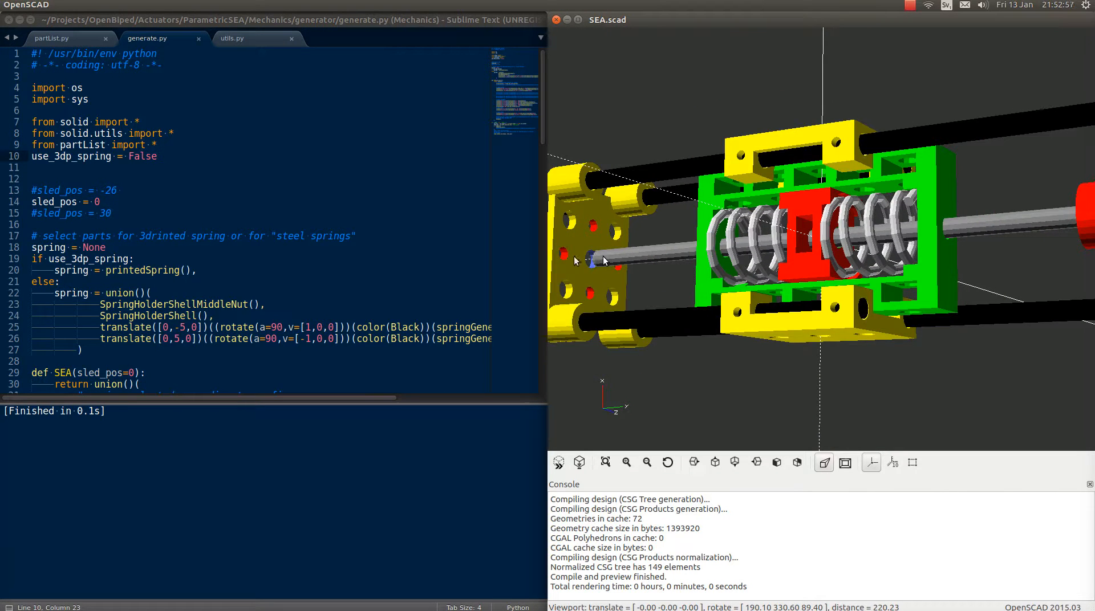
scroll("down", 3)
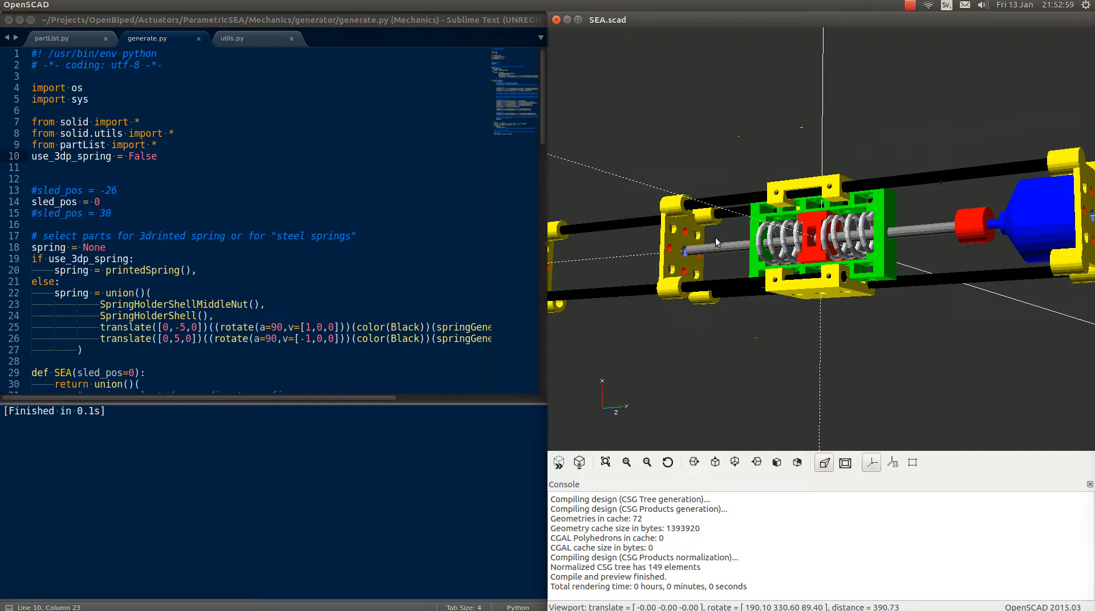
mouse_move(730, 274)
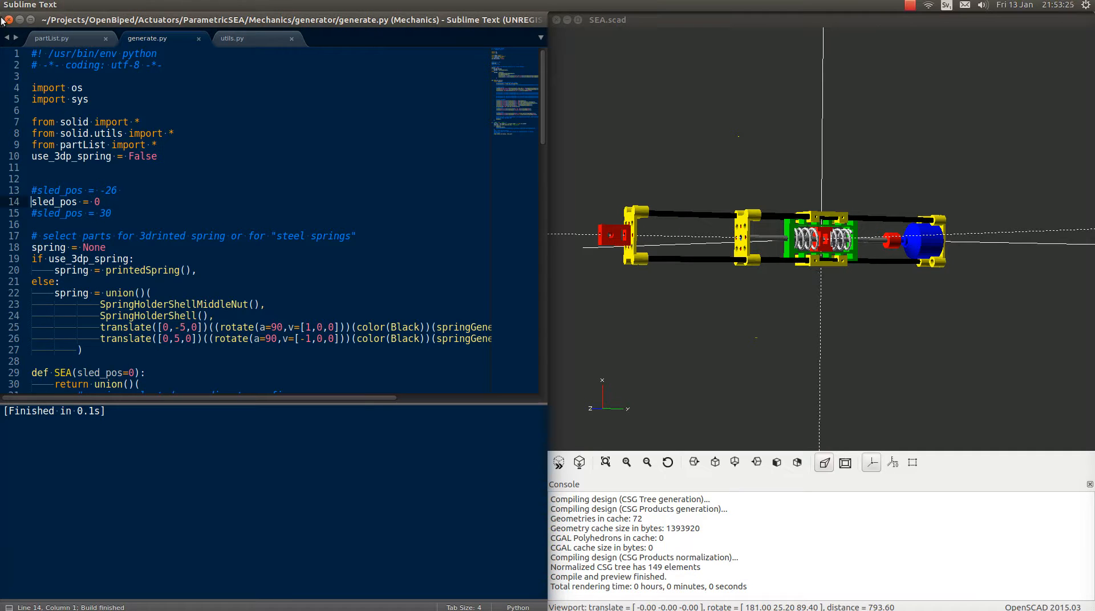
Set SPRING_H to 32 - 0 in partList.py and regenerate from generate.py
left_click(43, 31)
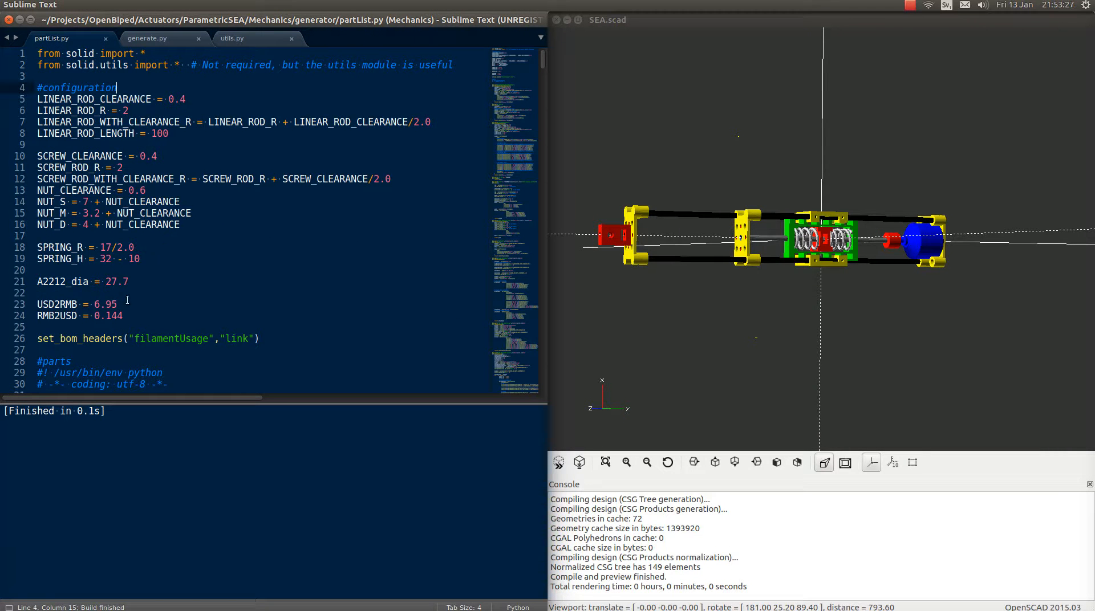
mouse_move(807, 264)
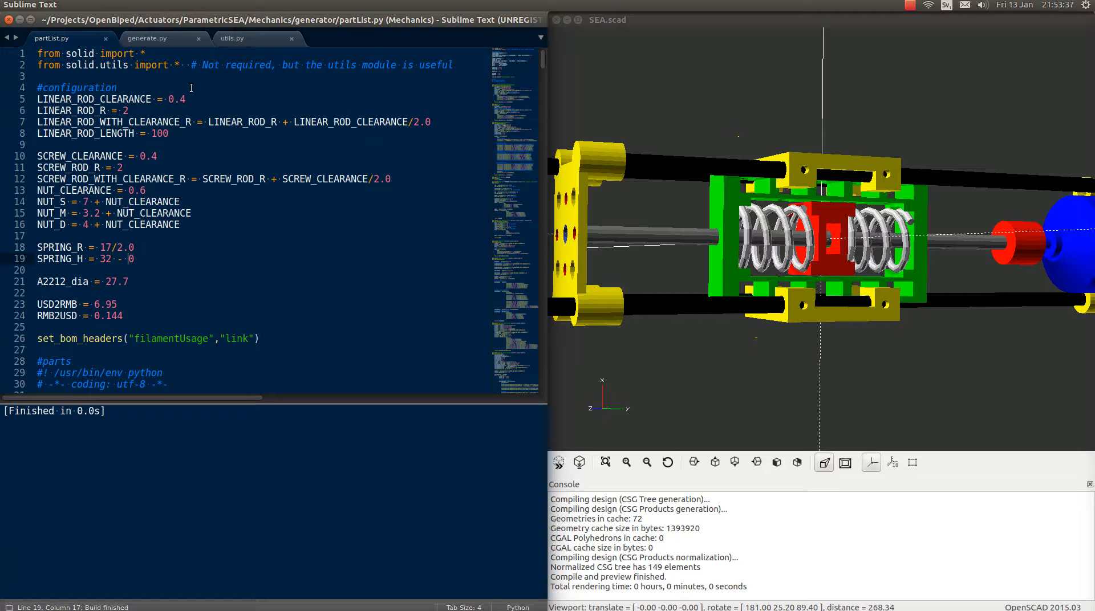
left_click(159, 37)
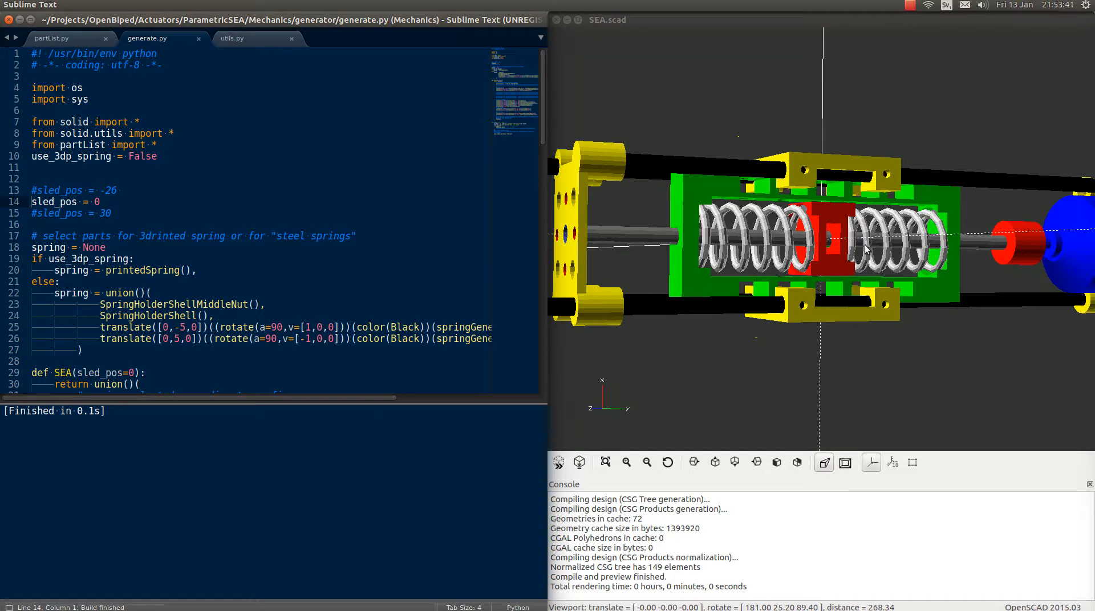
scroll("down", 3)
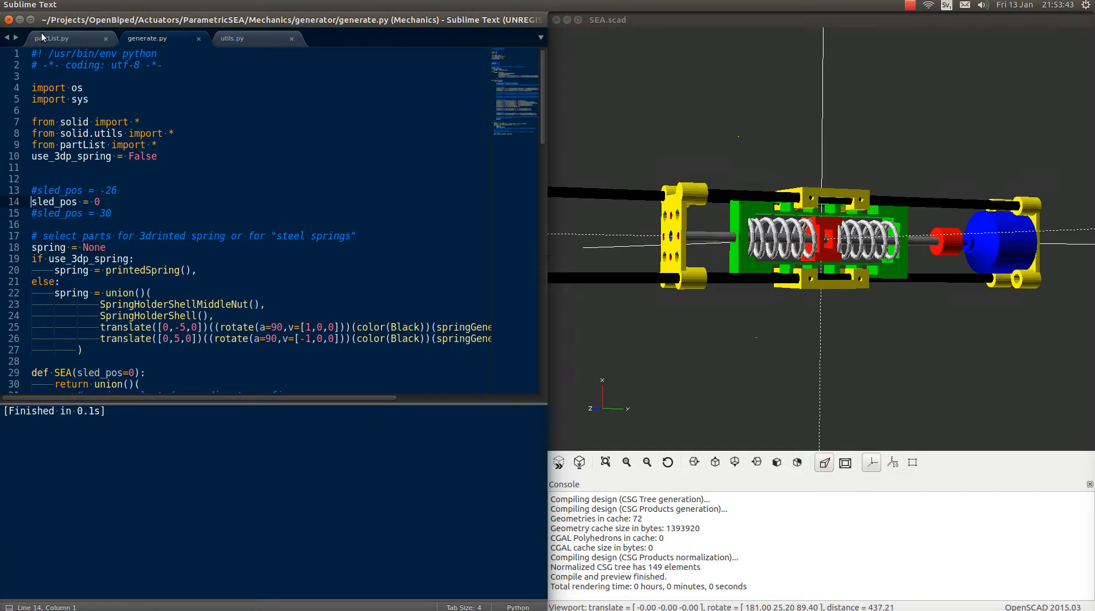
left_click(56, 39)
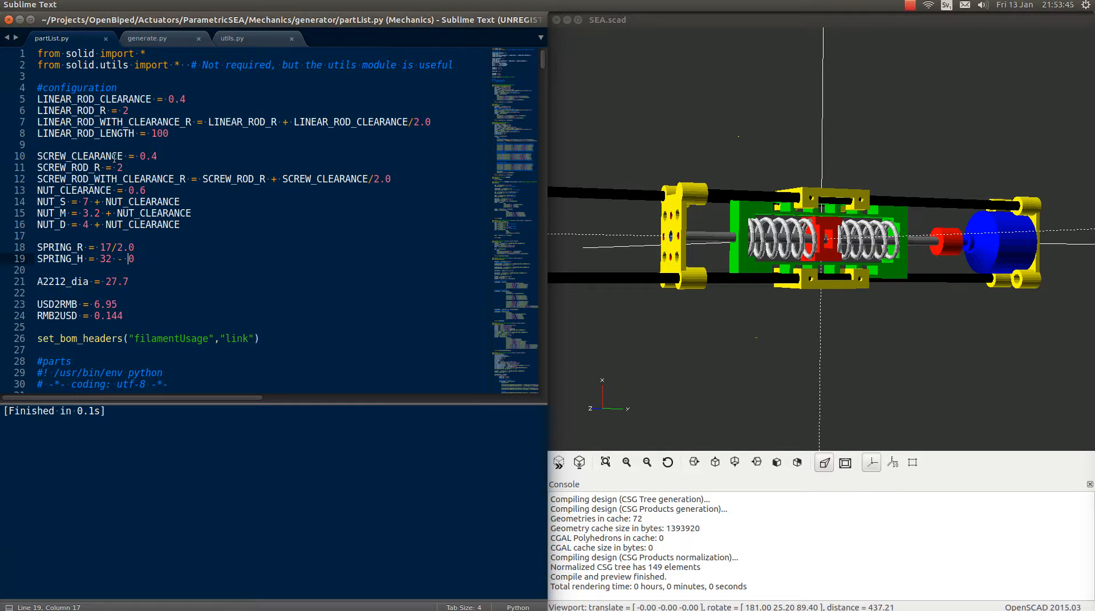
Change LINEAR_ROD_R from 2 to 1 in partList.py, rebuild, and inspect the regenerated actuator
left_click(127, 110)
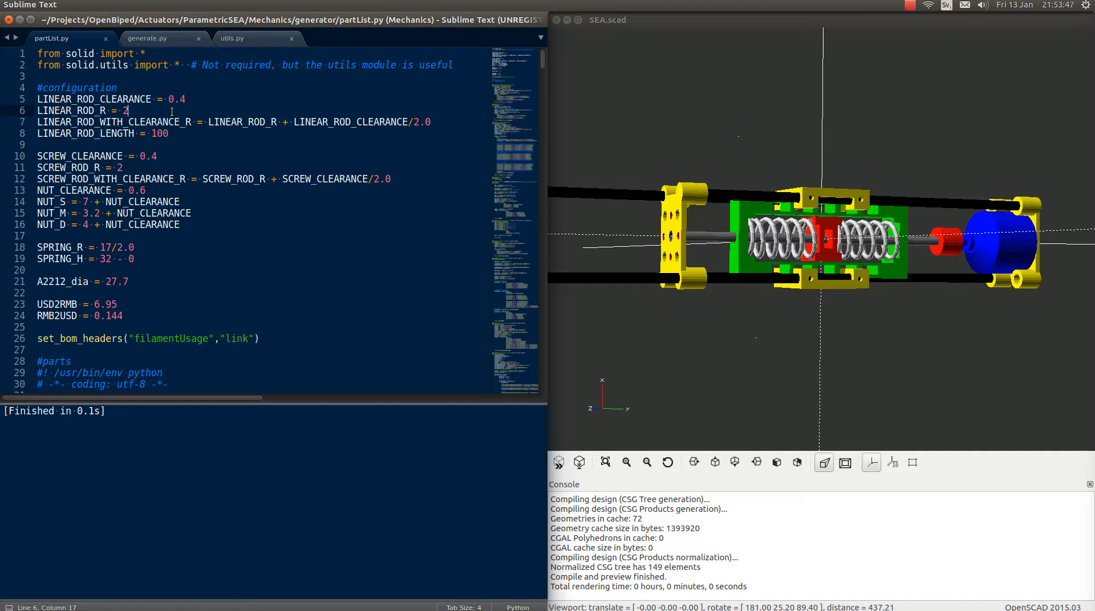
key("BackSpace")
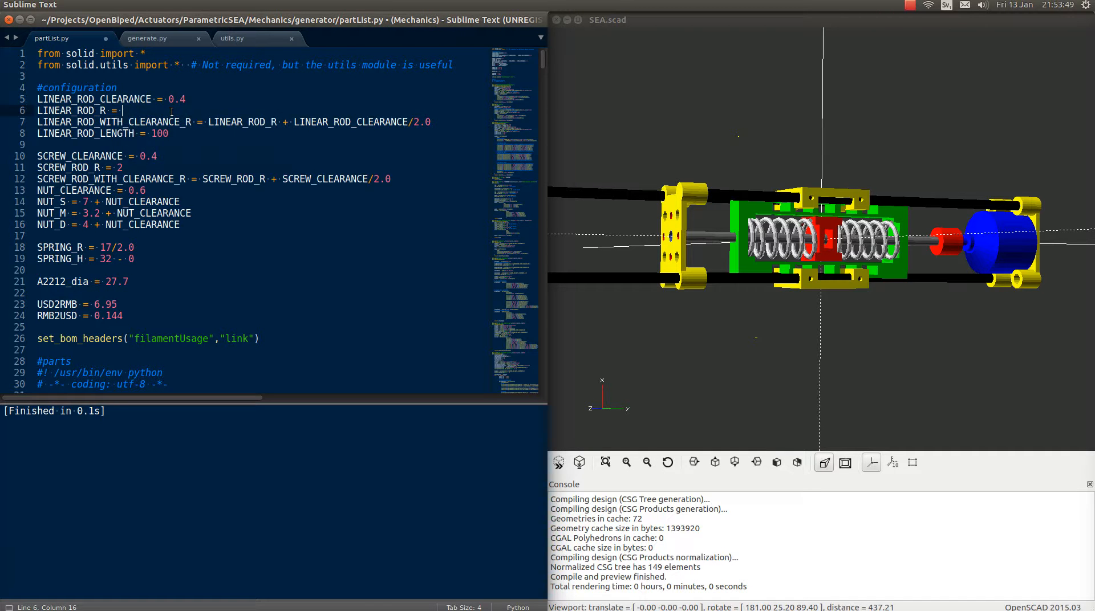
left_click(148, 39)
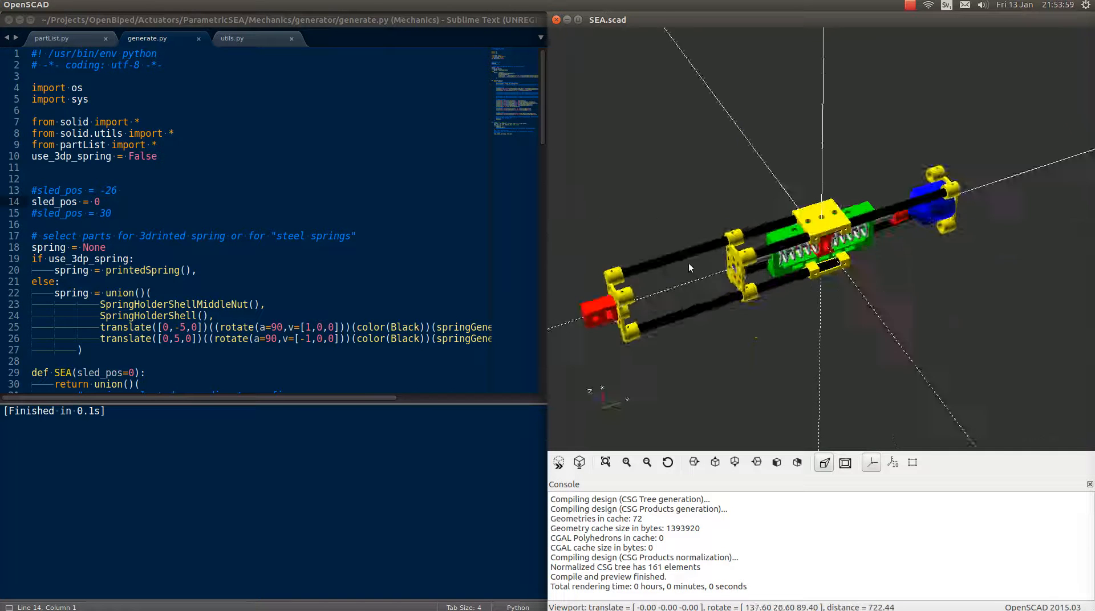
left_click_drag(689, 268, 720, 238)
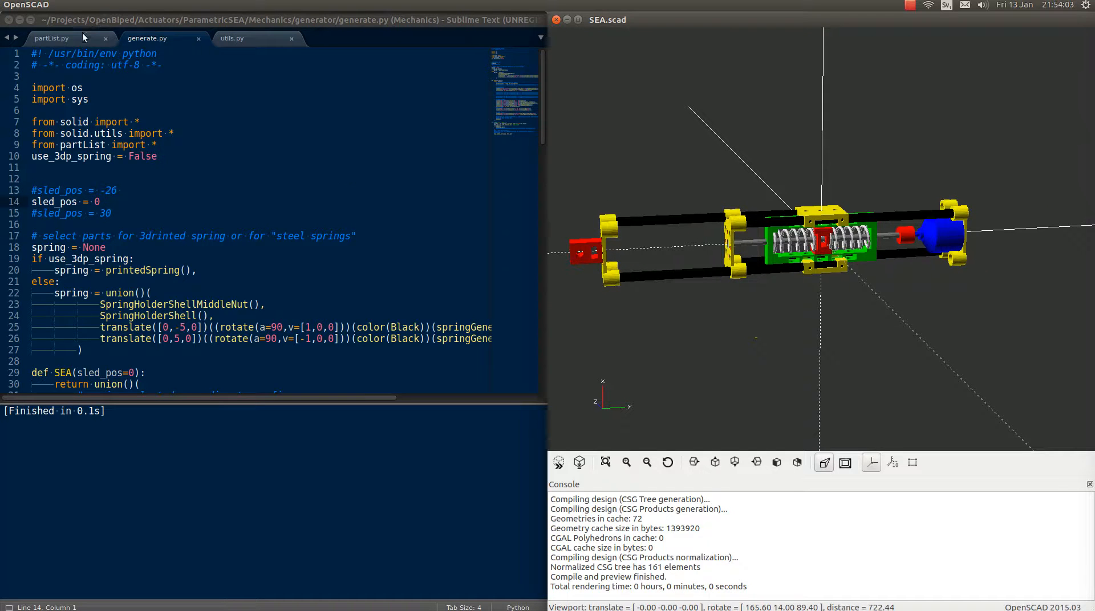
left_click(52, 39)
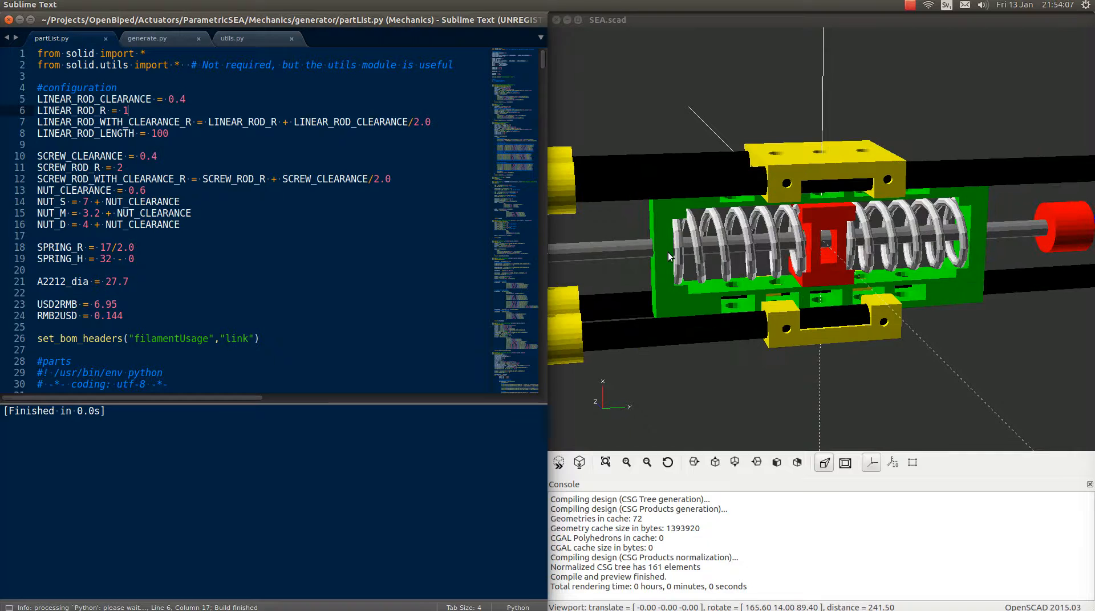
Restore LINEAR_ROD_R to 2, set SCREW_ROD_R to 3 in partList.py, and regenerate the actuator
left_click(160, 38)
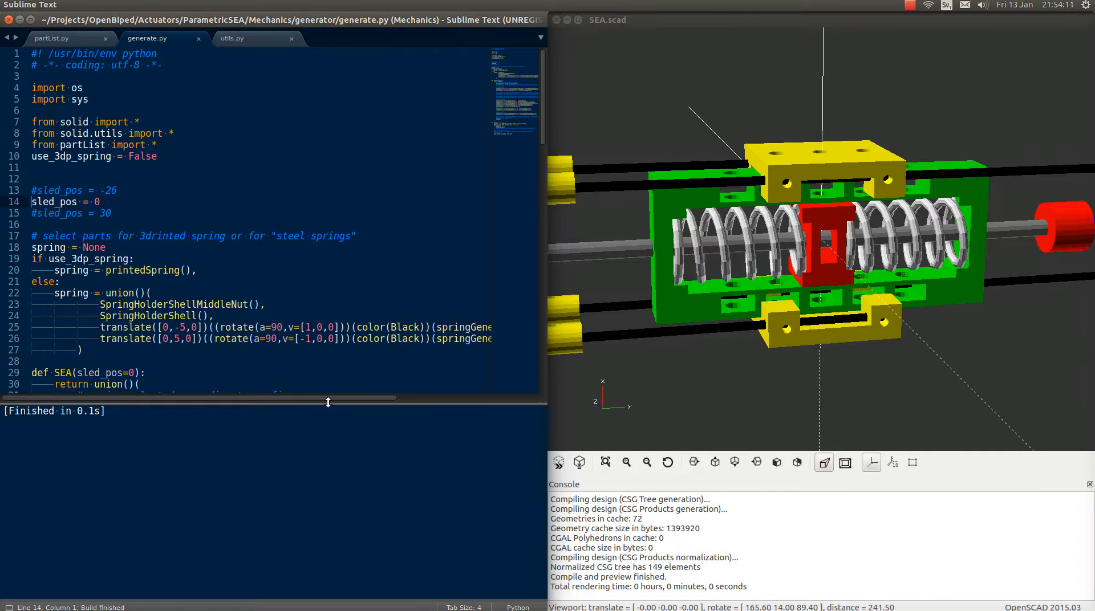
left_click(63, 39)
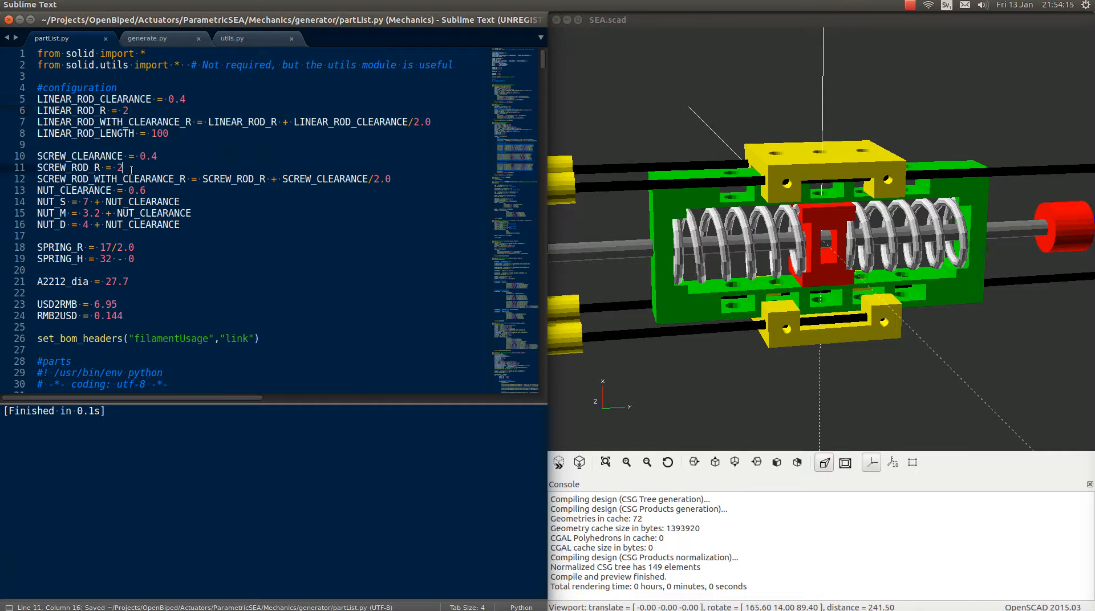
type("3")
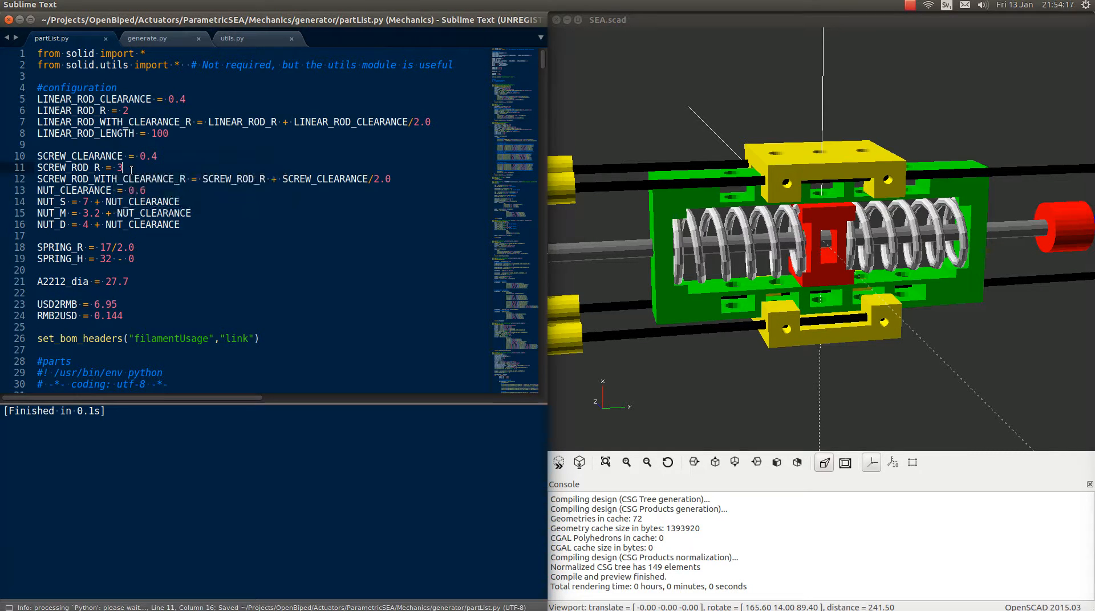
left_click(152, 38)
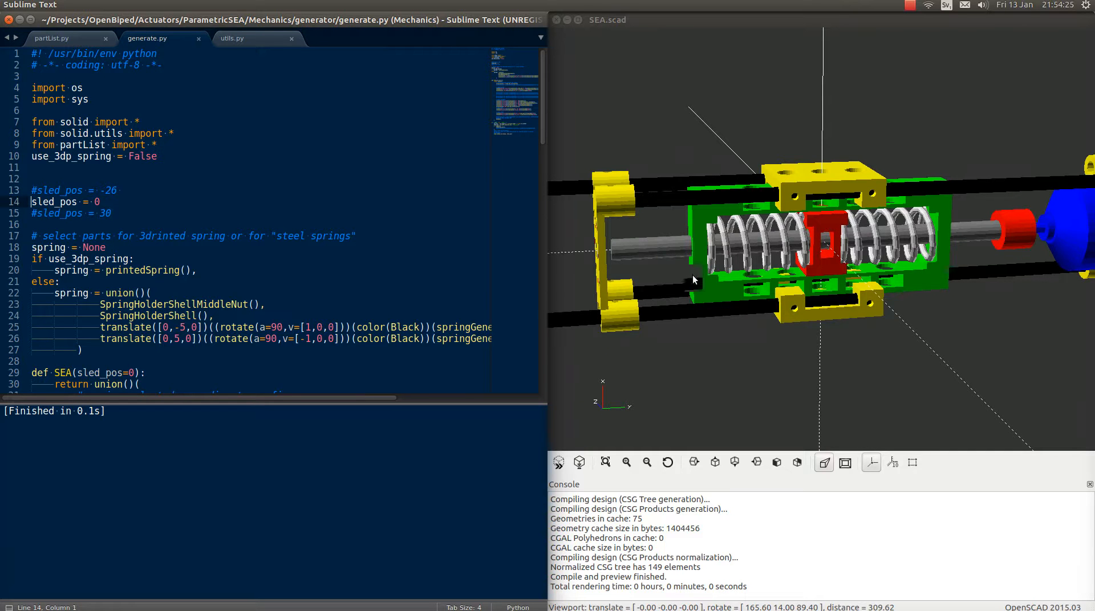
left_click_drag(695, 279, 675, 248)
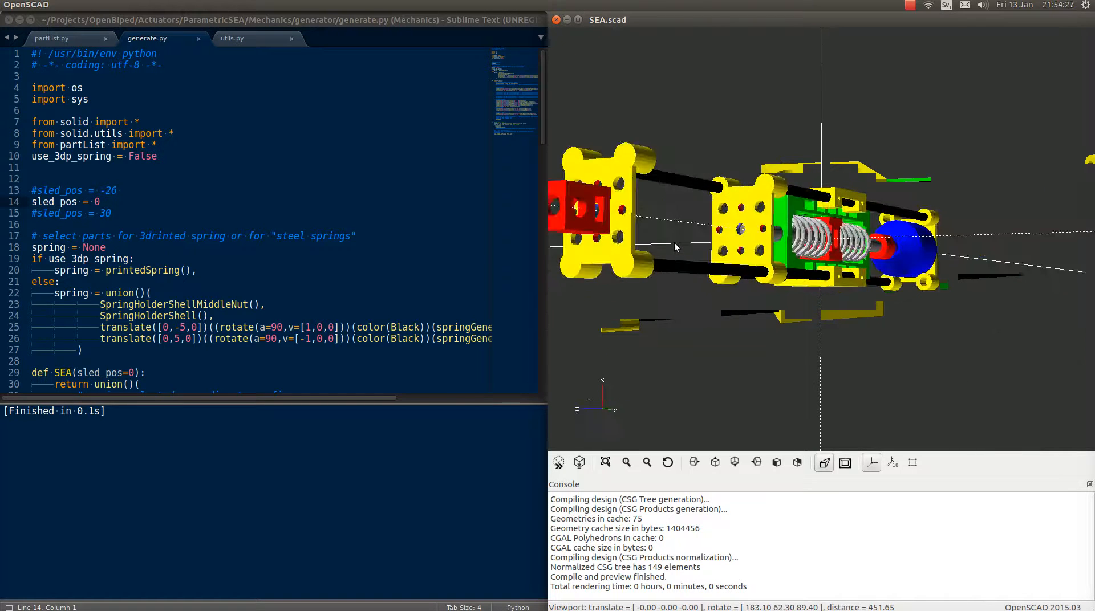
left_click_drag(674, 248, 744, 261)
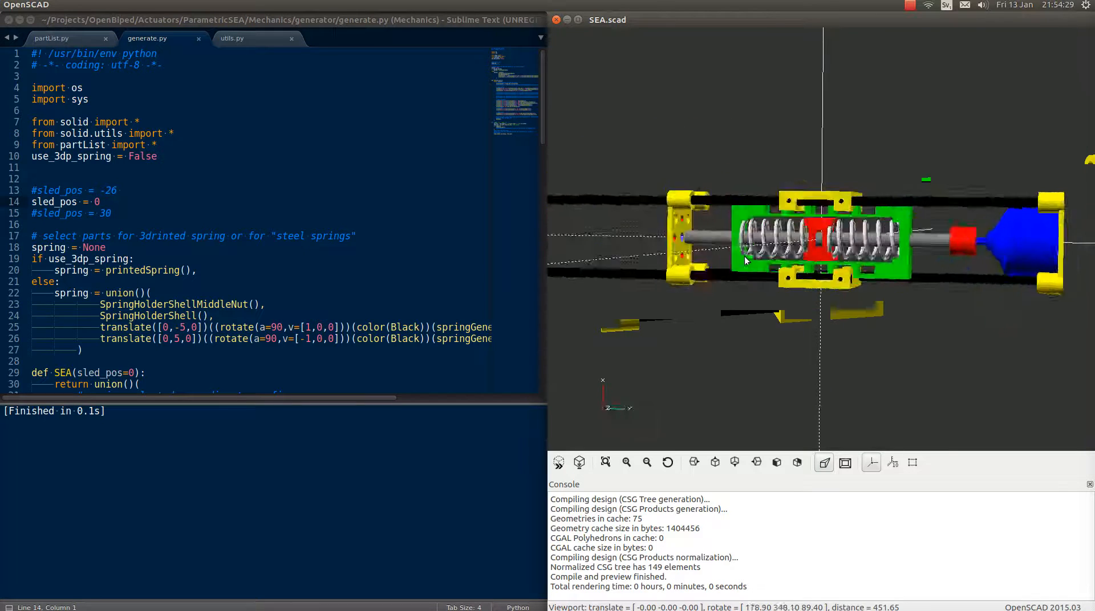